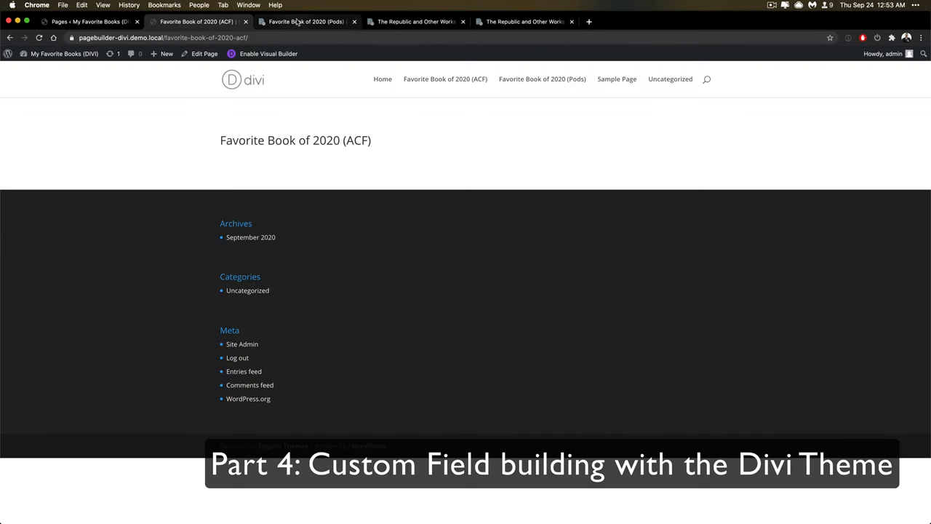
Switch to the Favorite Book of 2020 (Pods) page and enable the Visual Builder.
left_click(306, 22)
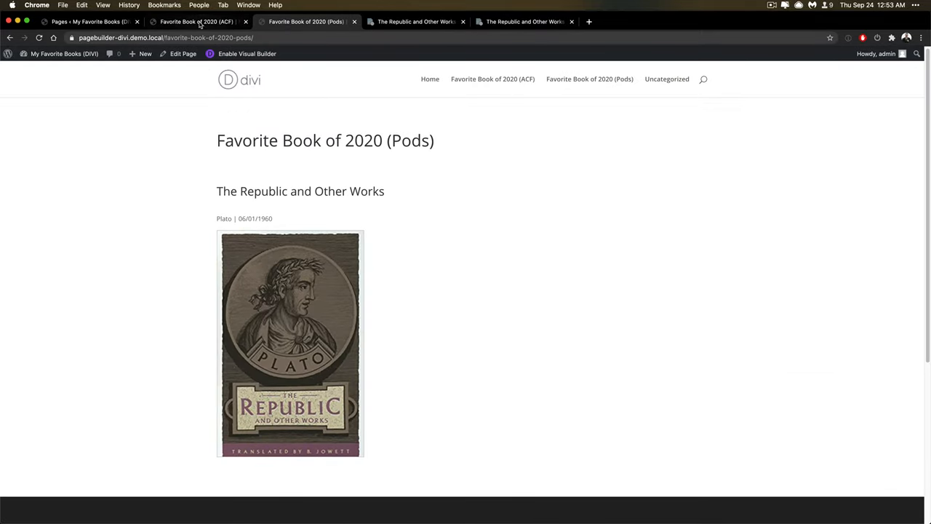
left_click(196, 22)
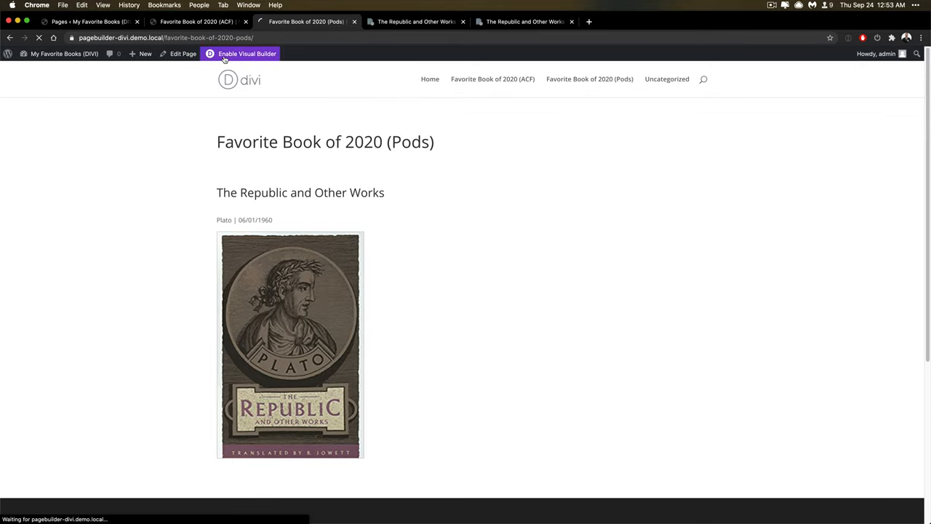
Inspect the text module's [pods] shortcode in the Visual Builder, then close its settings.
left_click(247, 52)
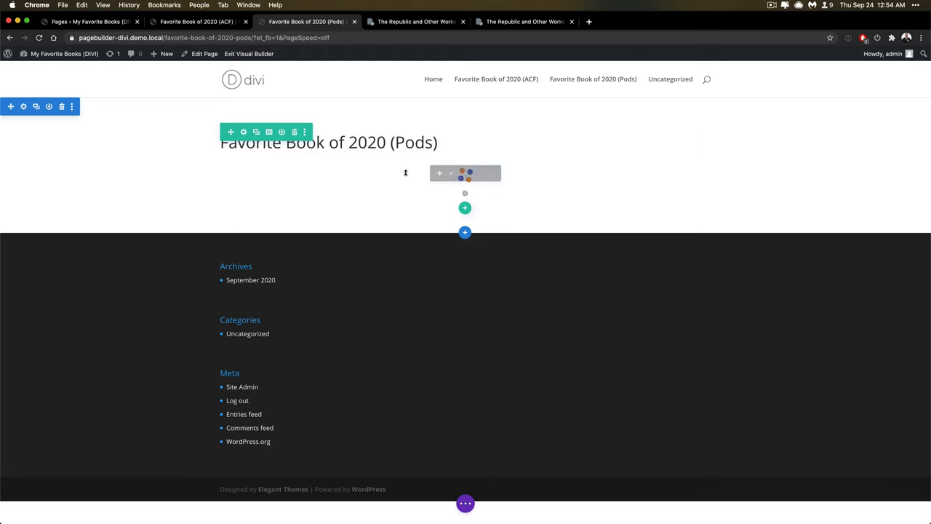
left_click(451, 173)
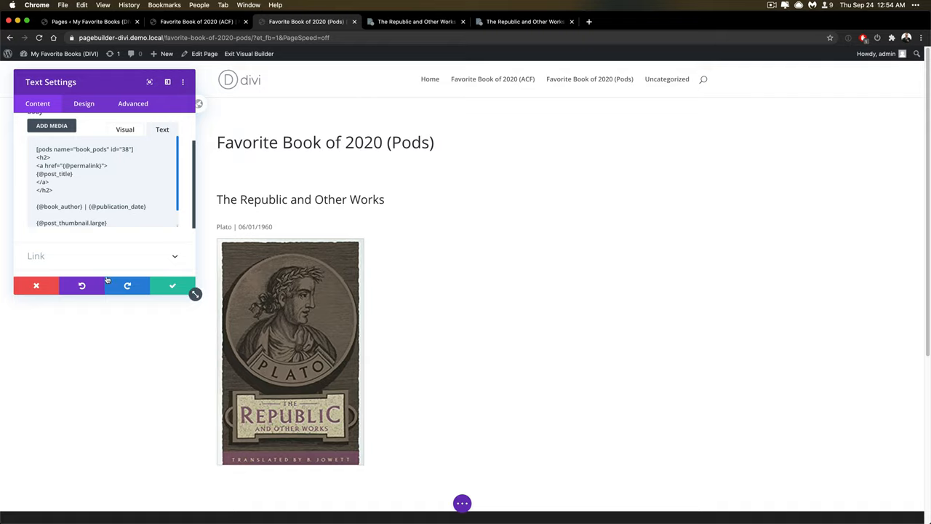
left_click(172, 285)
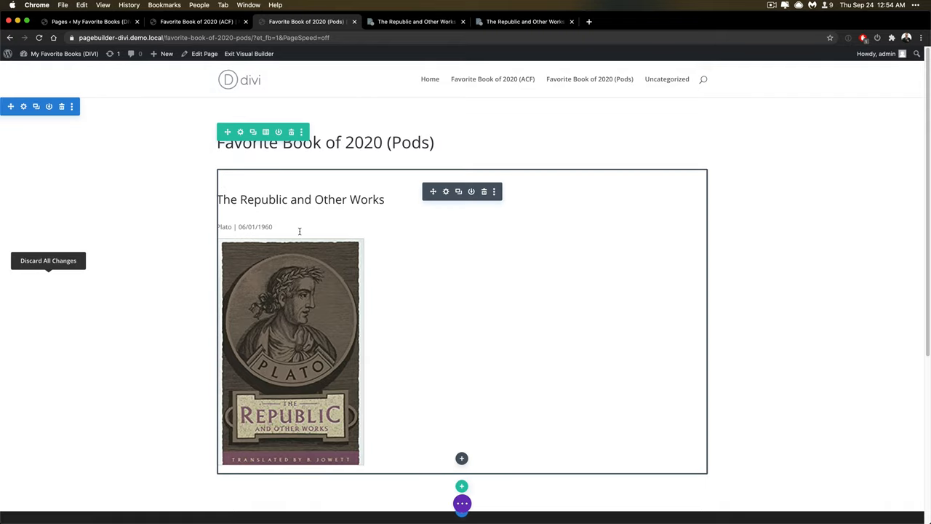
mouse_move(285, 262)
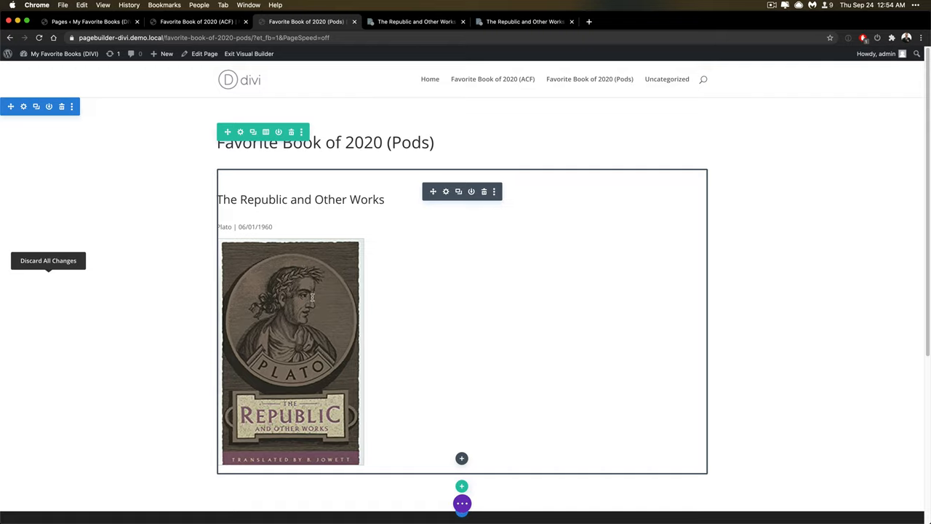
mouse_move(259, 297)
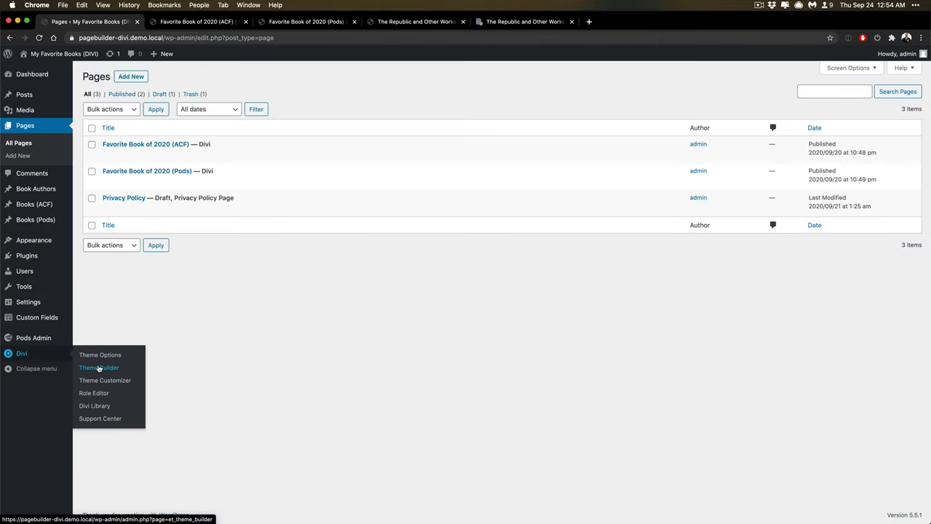
Open Divi Theme Builder and scroll through the All Books (Pods) template's Use On settings.
left_click(98, 367)
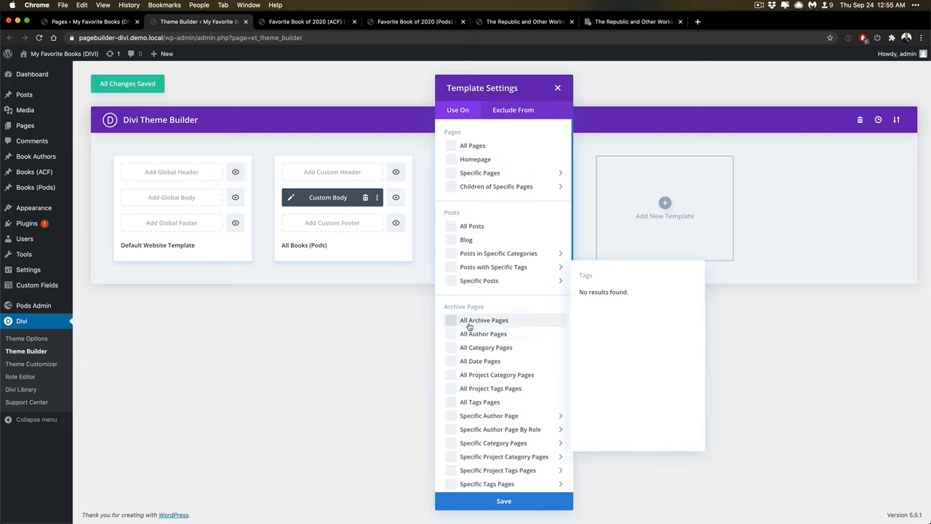
scroll("down", 3)
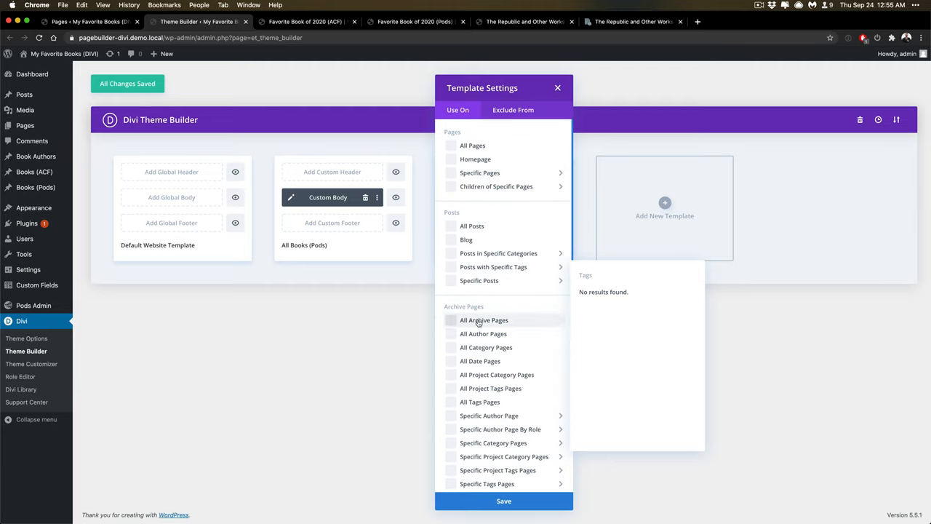
scroll("down", 3)
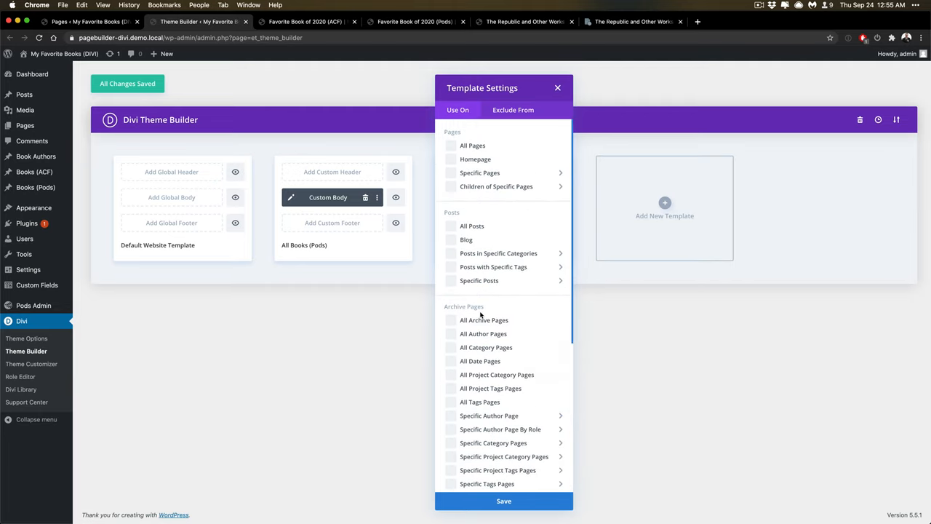
mouse_move(509, 137)
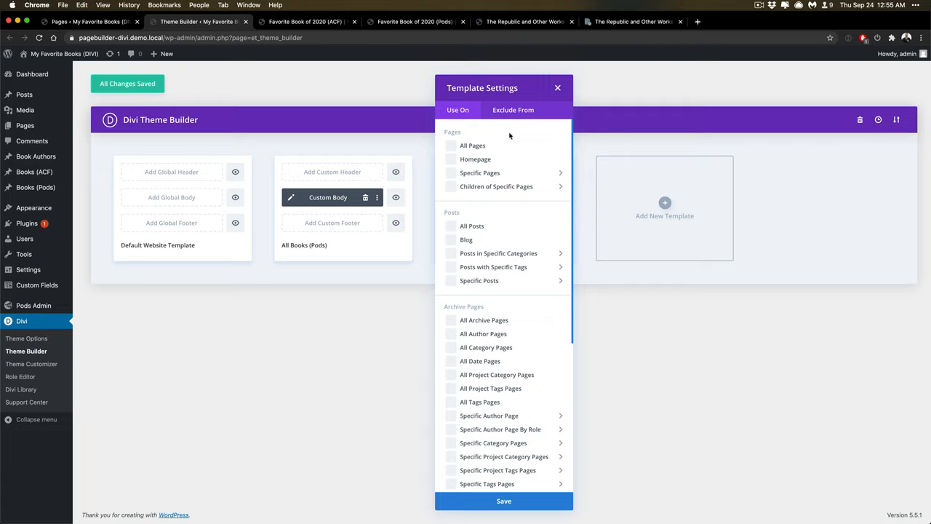
mouse_move(504, 134)
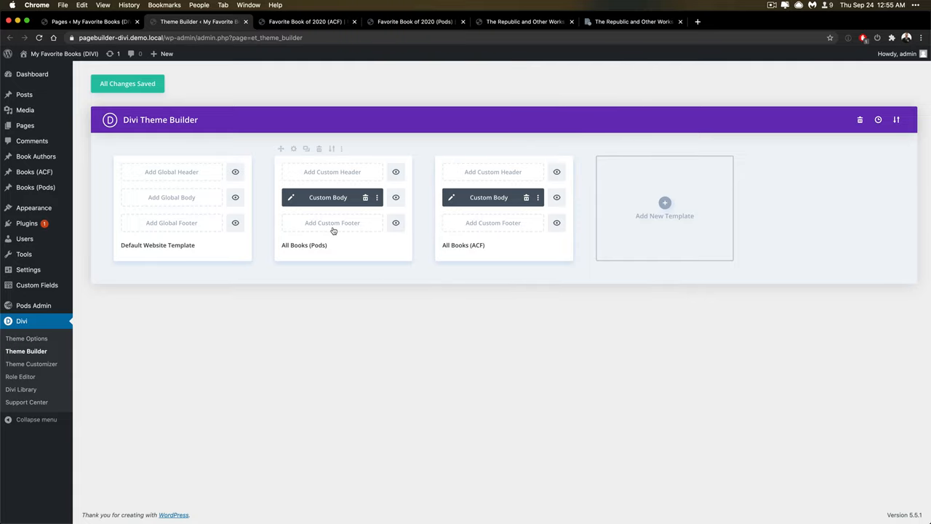
mouse_move(342, 227)
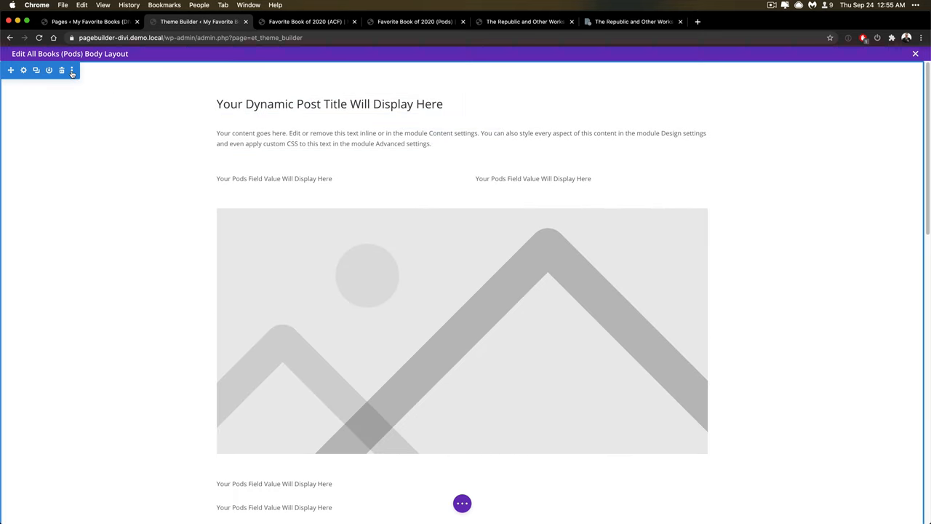
Edit the All Books (Pods) Custom Body and scroll through its title, Pods placeholders and image.
left_click(73, 70)
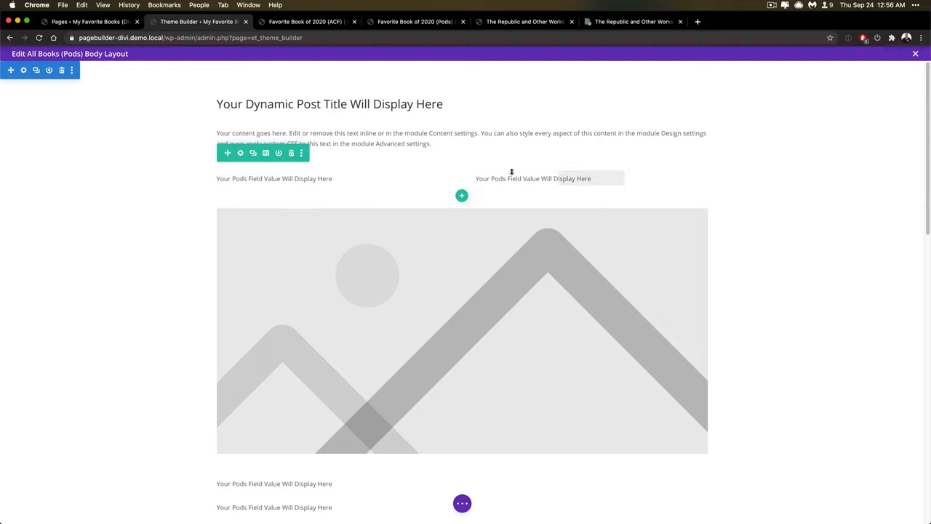
scroll("down", 3)
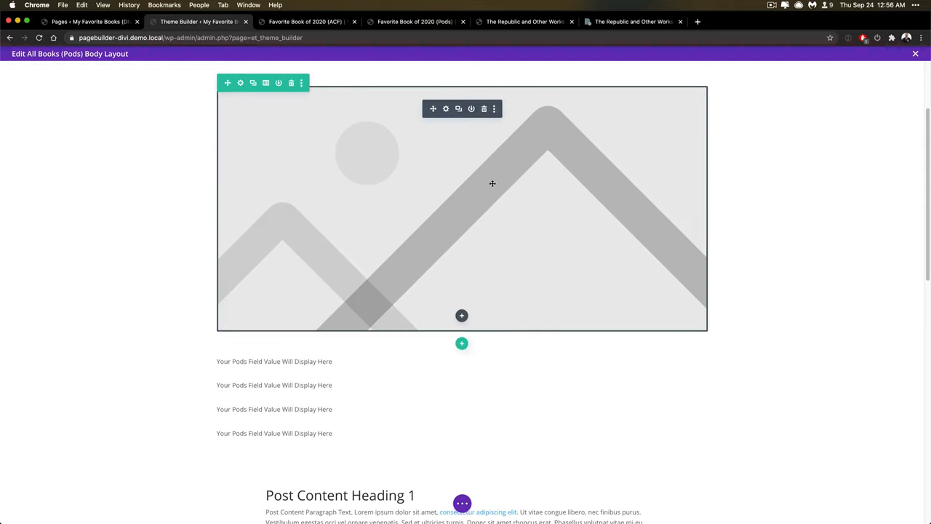
scroll("down", 3)
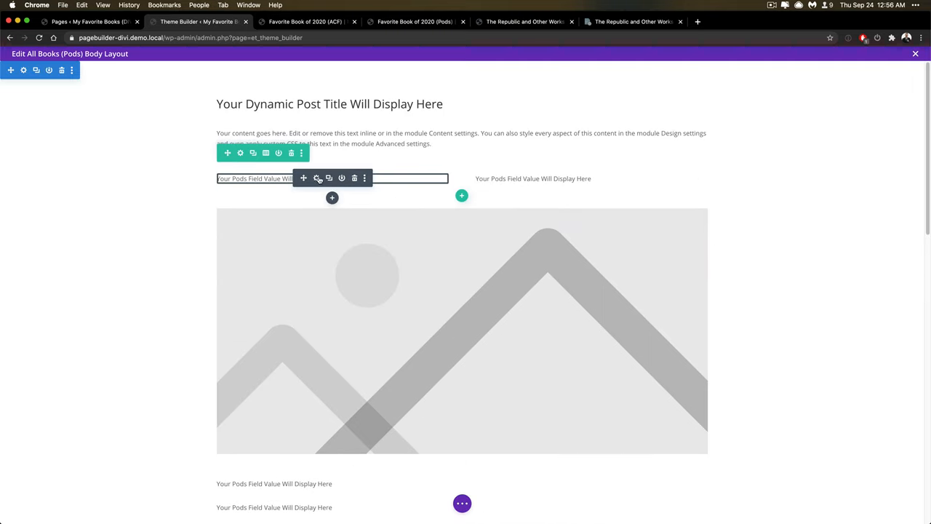
Remove the Publication Date dynamic field from the first text module and try a Manual Custom Field Name, cancelling it.
left_click(317, 178)
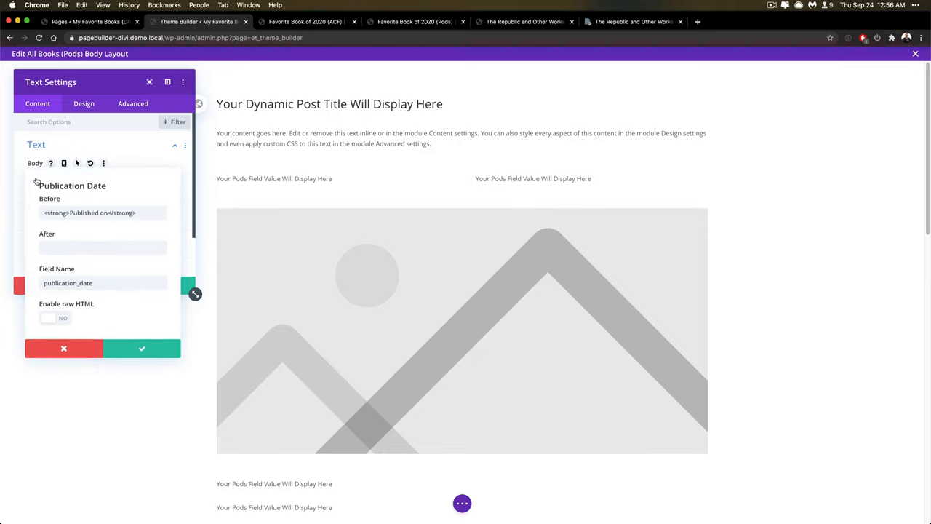
double_click(67, 283)
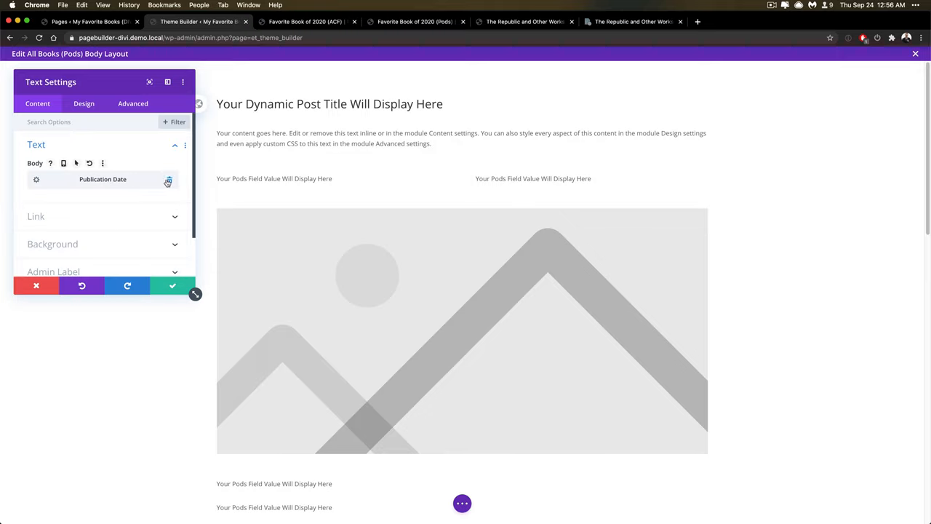
left_click(167, 179)
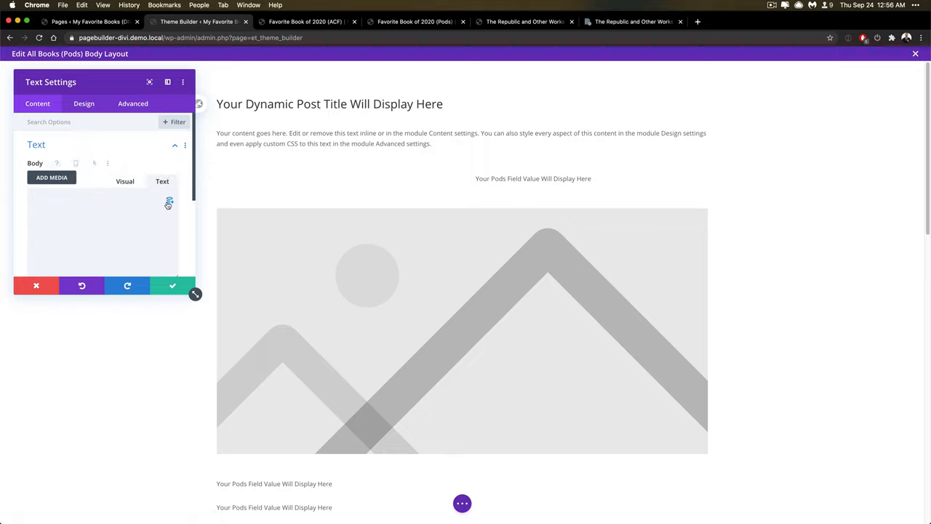
left_click(169, 204)
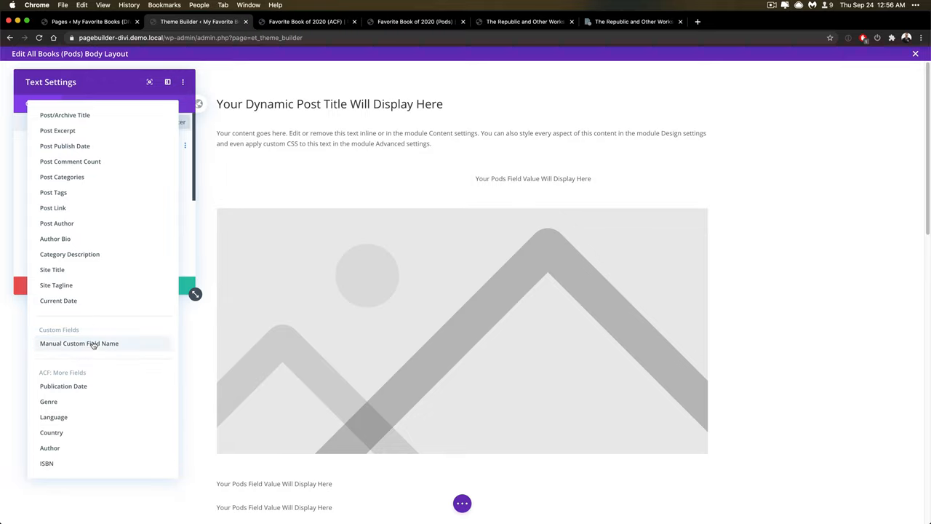
left_click(78, 344)
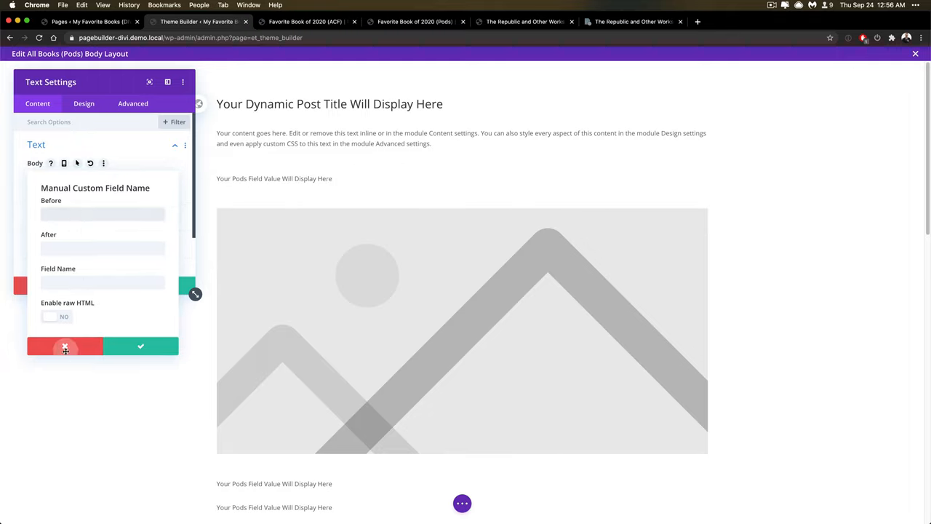
left_click(64, 346)
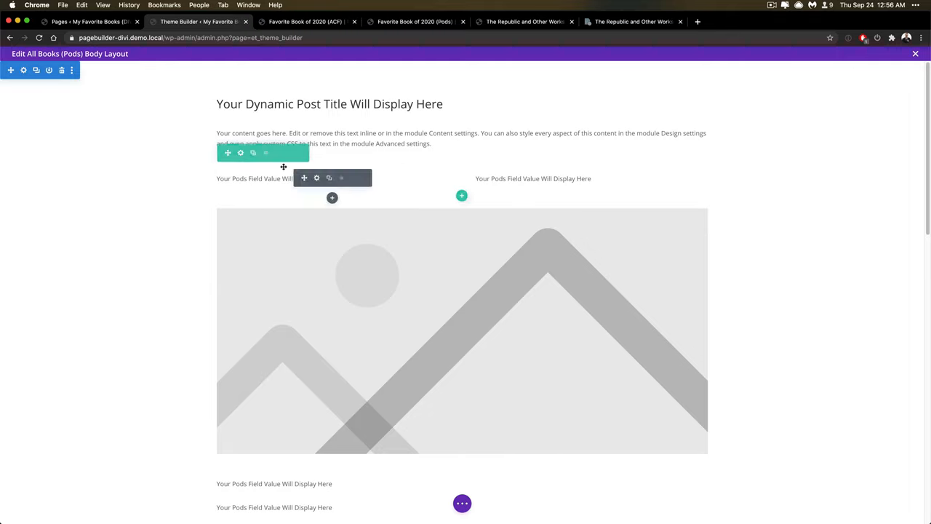
Reselect the first Pods field text module, then switch to the live Pods book page.
left_click(240, 153)
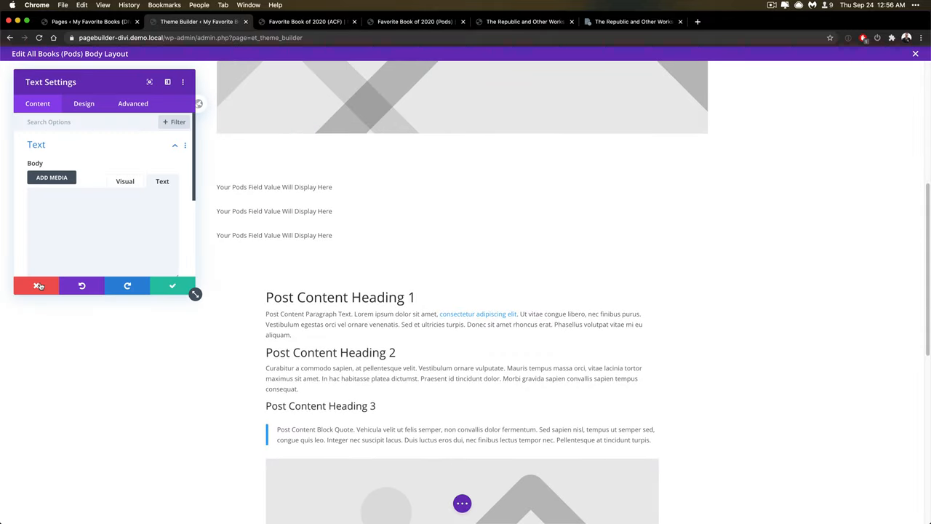
left_click(172, 285)
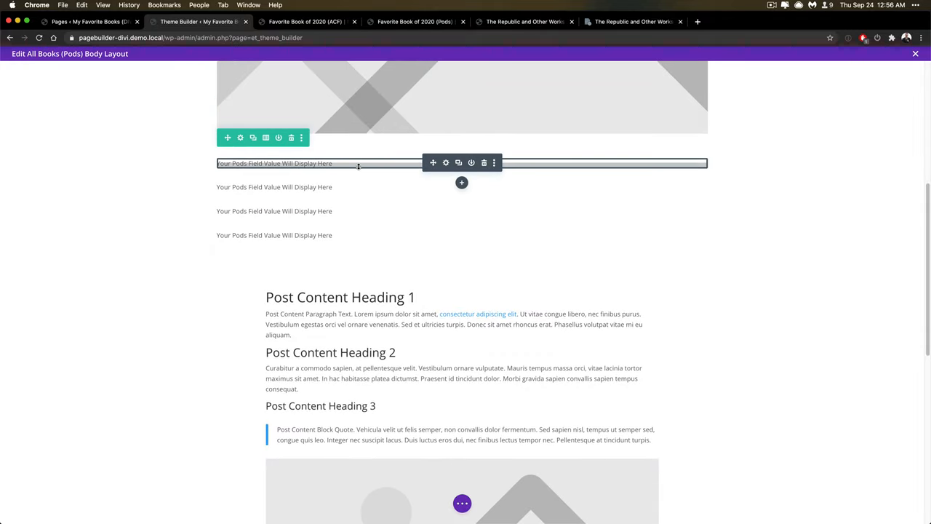
left_click(524, 22)
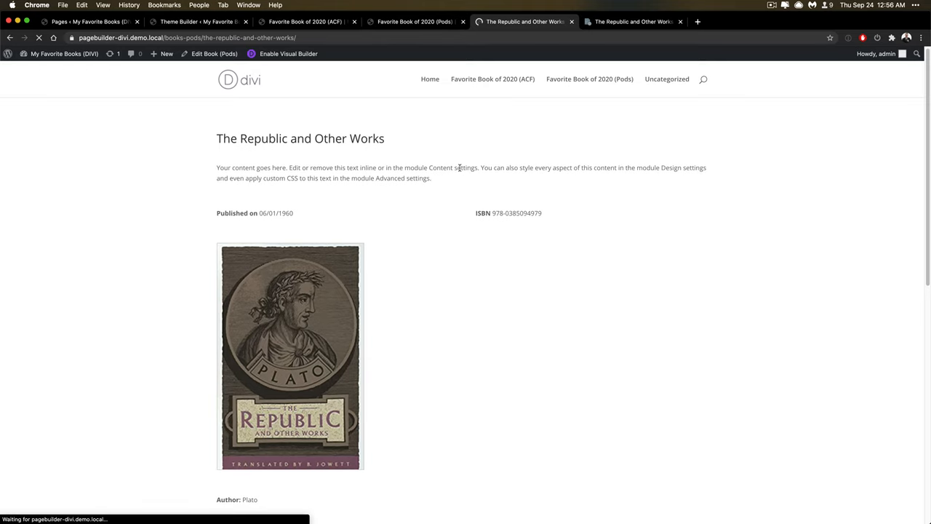
Highlight the Author, Genre, Language and Country fields, then compare with the ACF book page.
scroll("down", 3)
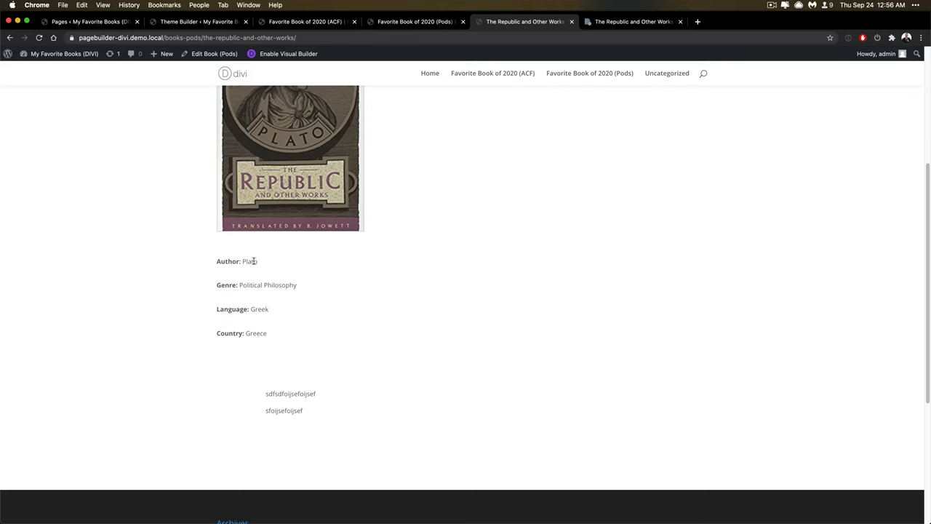
left_click_drag(217, 260, 267, 333)
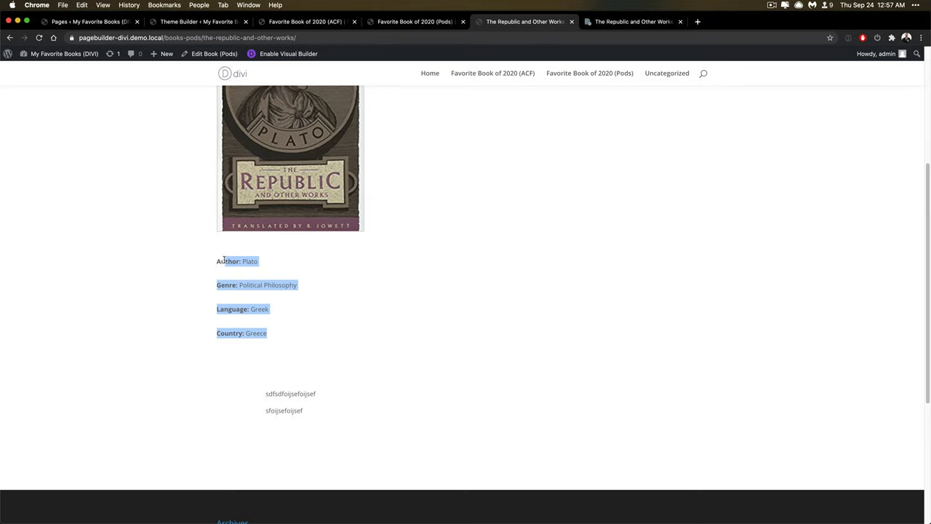
left_click(633, 22)
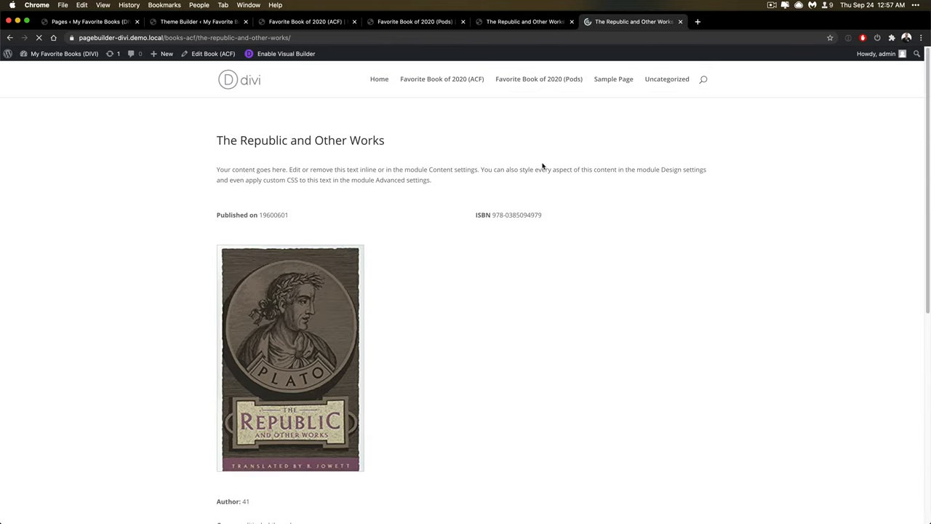
scroll("down", 3)
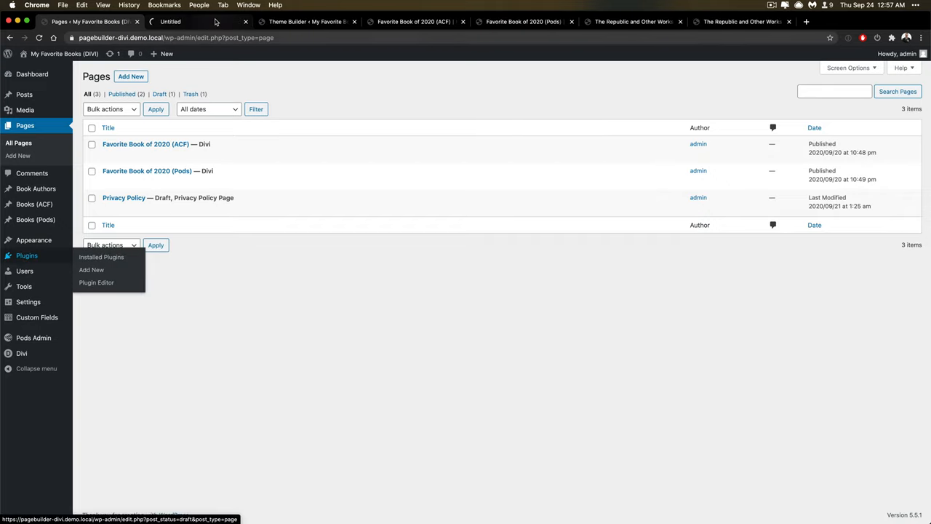
Review the installed plugins list with Pods and its Divi Add-On, then return to the Pods book page.
left_click(102, 256)
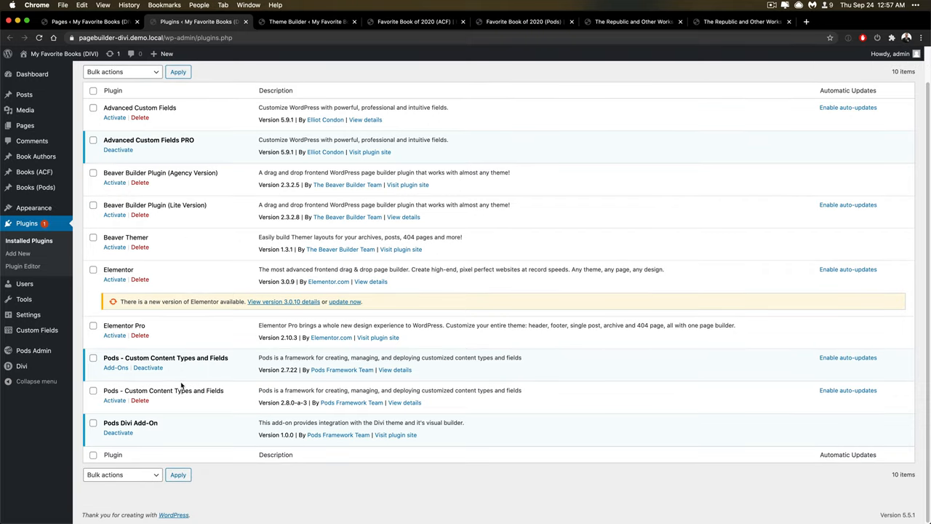
mouse_move(166, 425)
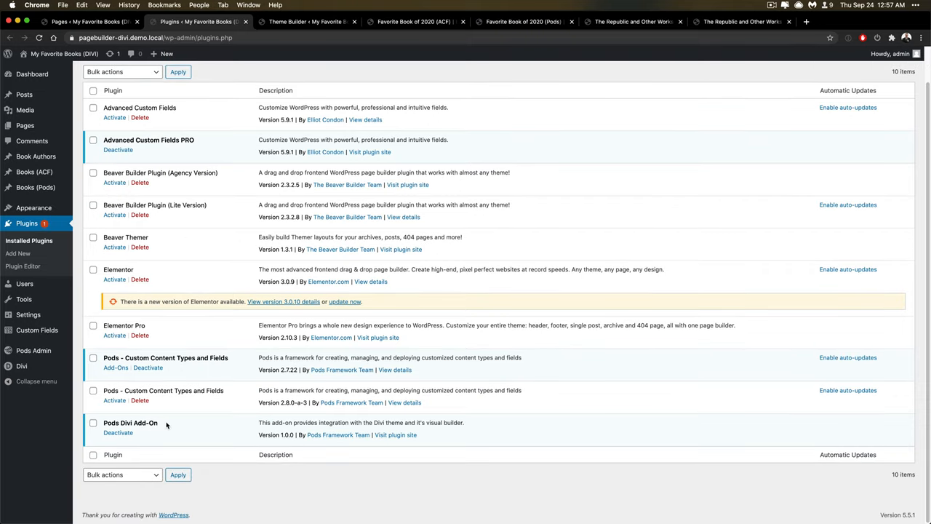
mouse_move(149, 422)
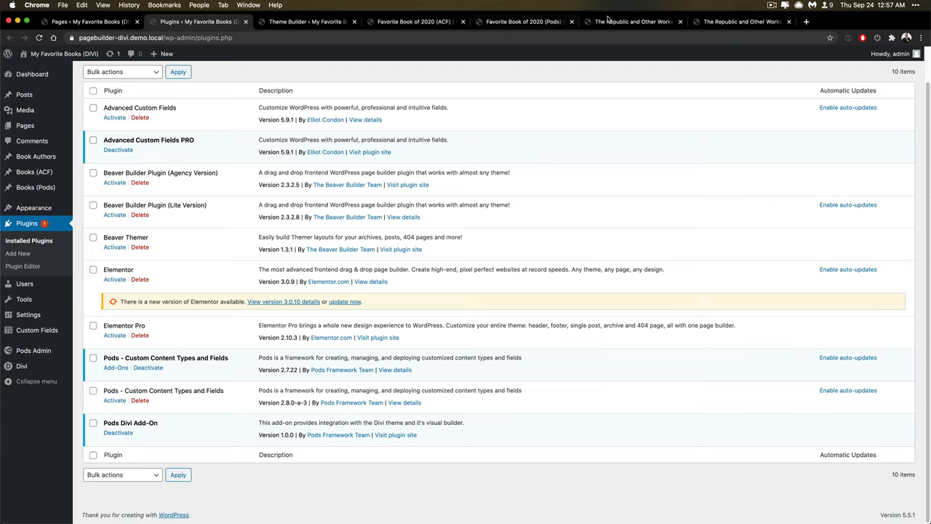
left_click(633, 21)
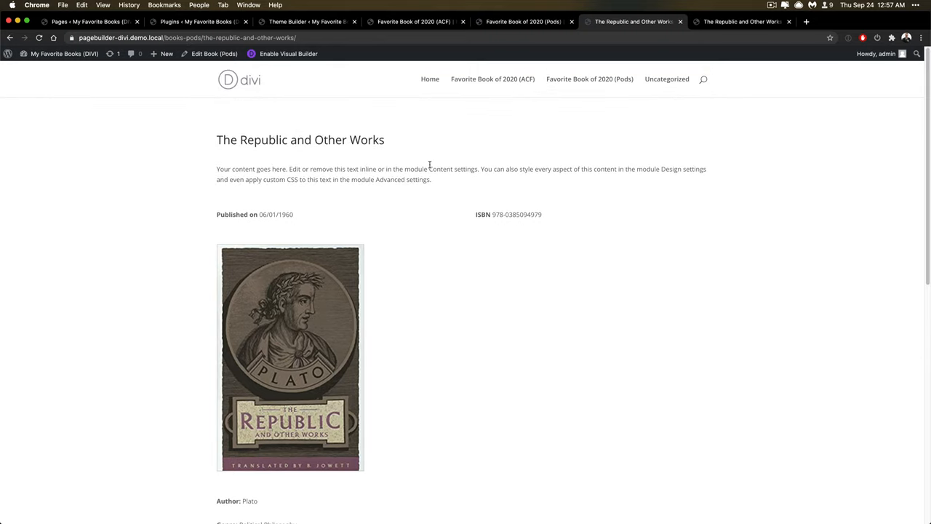
Highlight 'Genre: Political Philosophy' on the Pods book page, then return to the body layout editor.
scroll("down", 3)
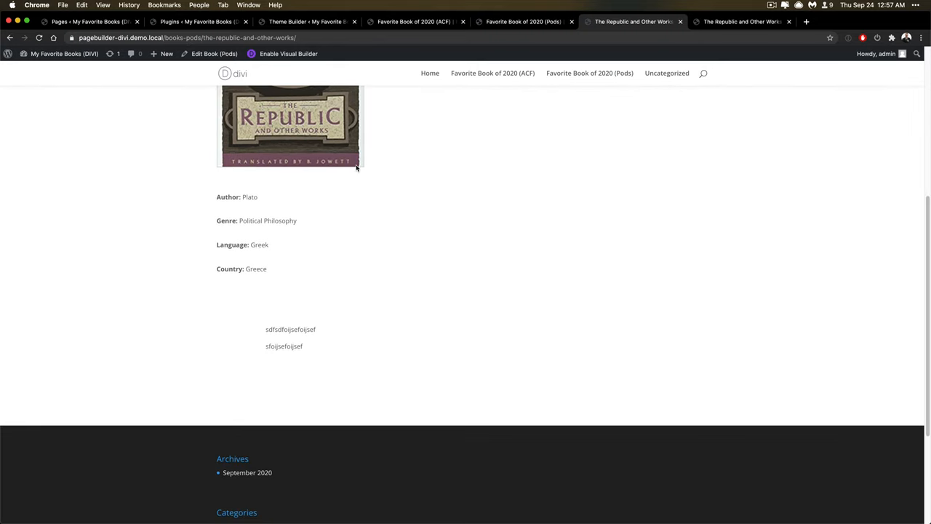
double_click(250, 196)
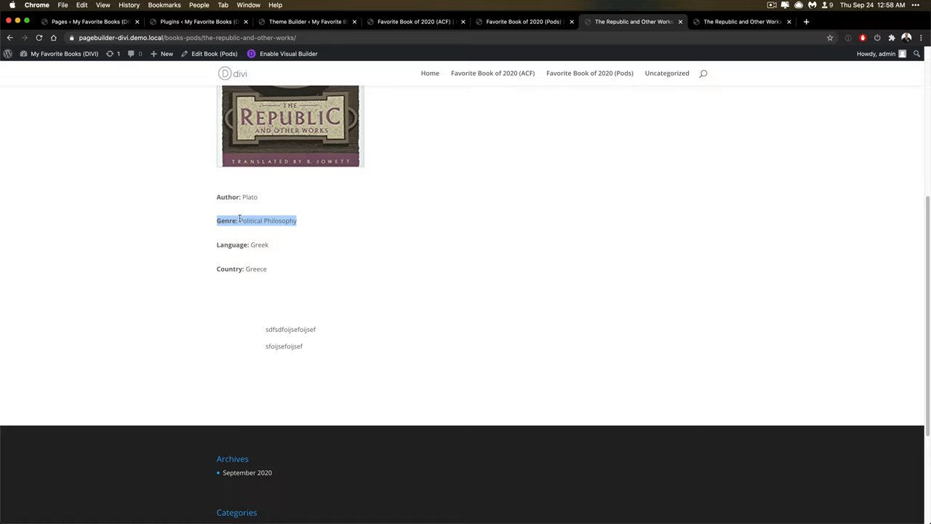
left_click(644, 116)
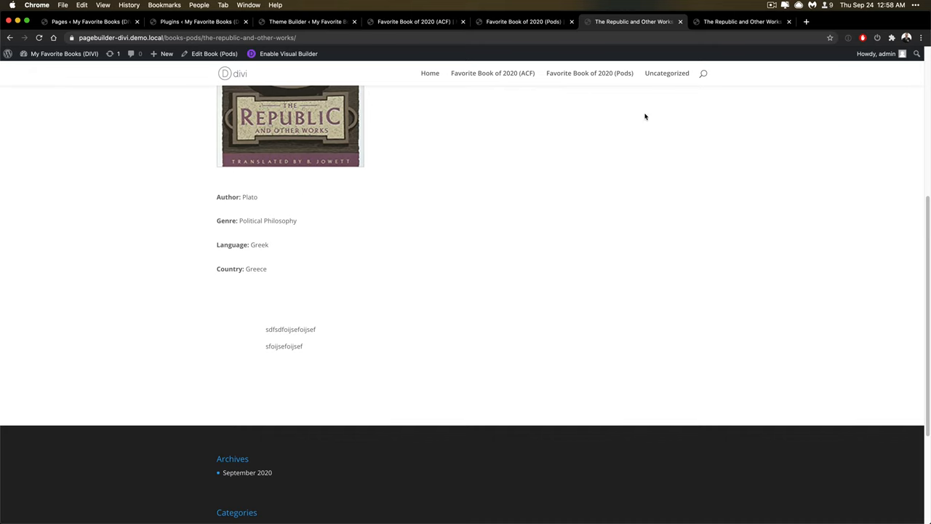
left_click(522, 21)
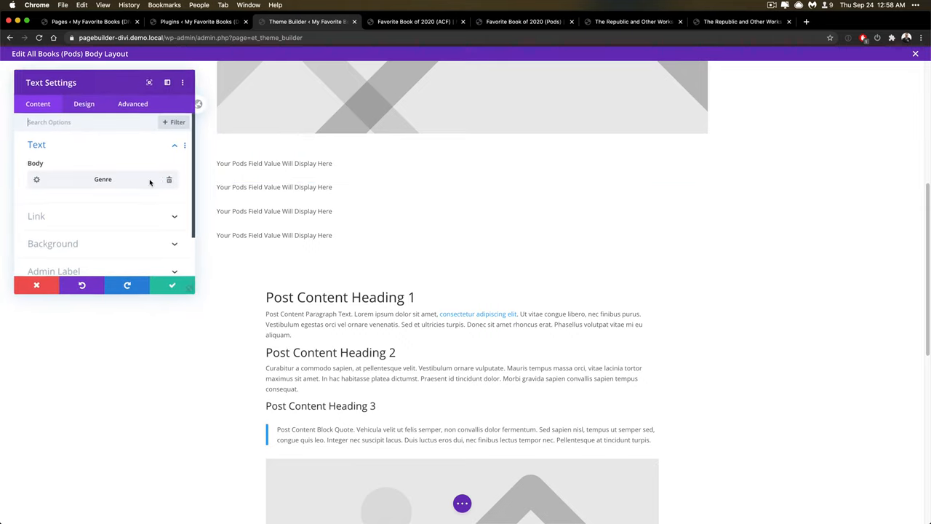
Replace the text module's Genre dynamic content with a Manual Custom Field Name and confirm it.
left_click(102, 179)
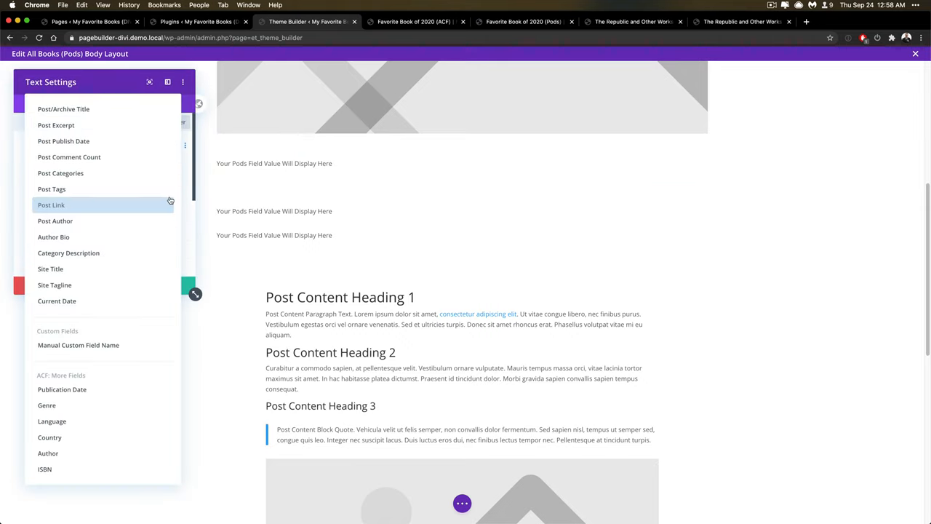
mouse_move(79, 343)
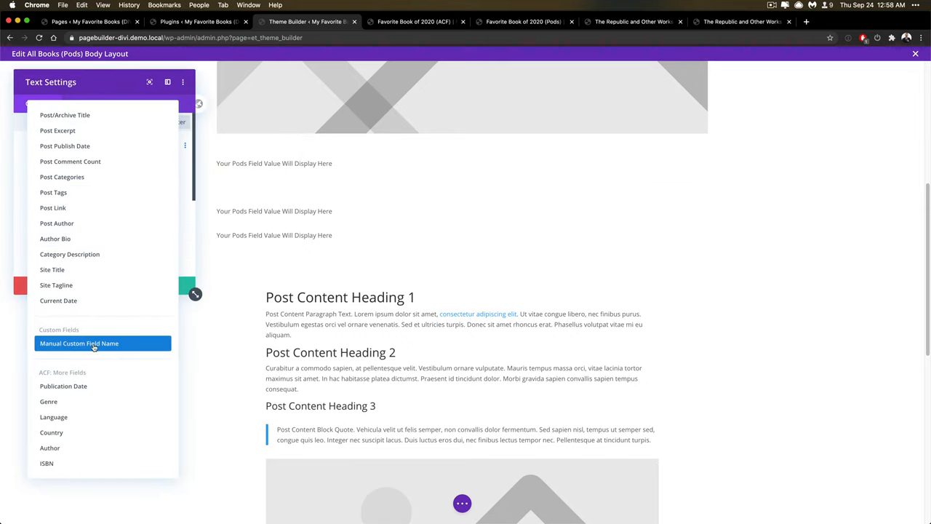
mouse_move(93, 347)
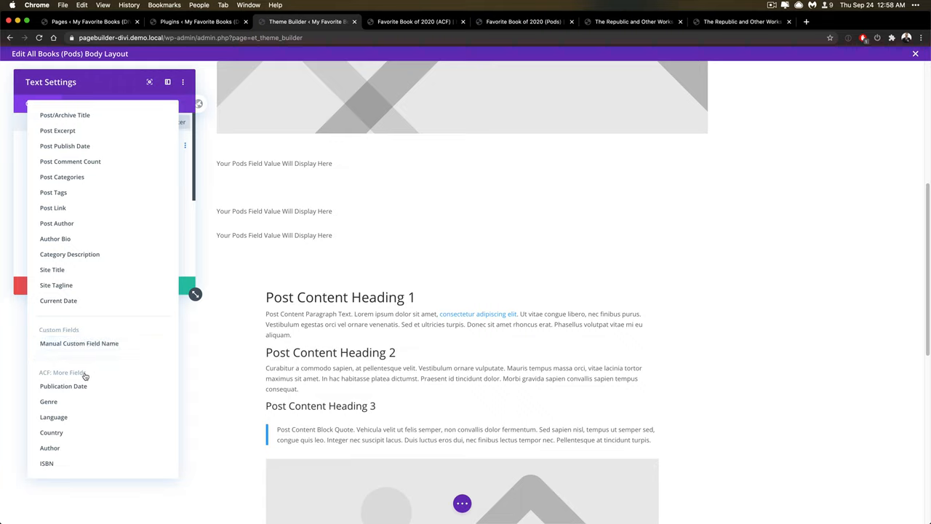
mouse_move(87, 376)
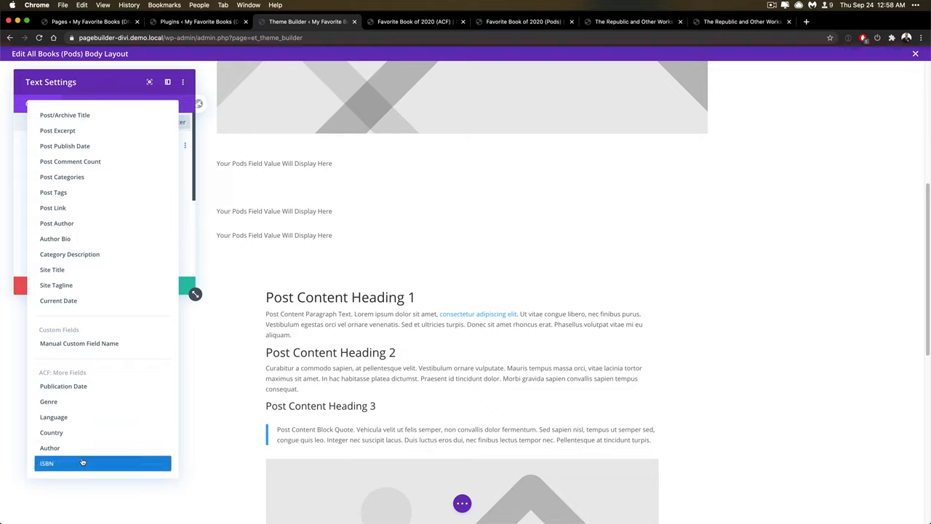
mouse_move(84, 377)
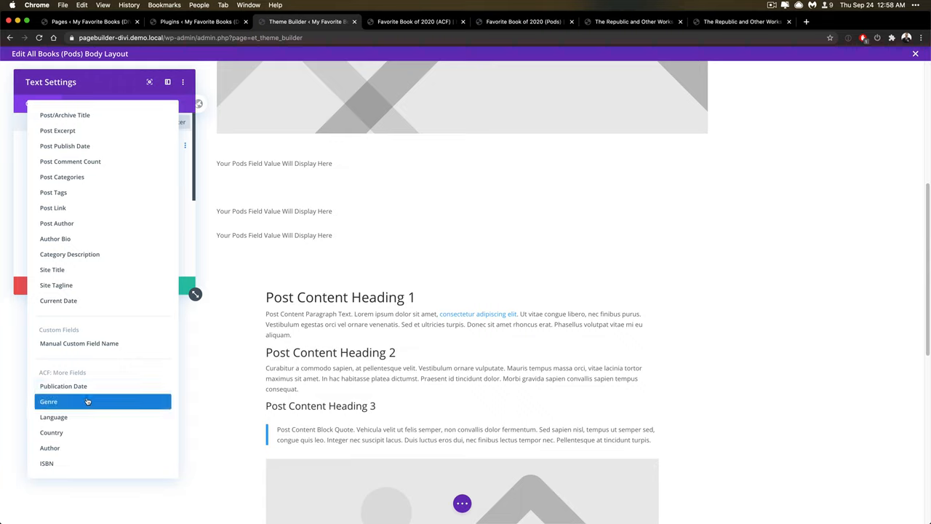
mouse_move(90, 416)
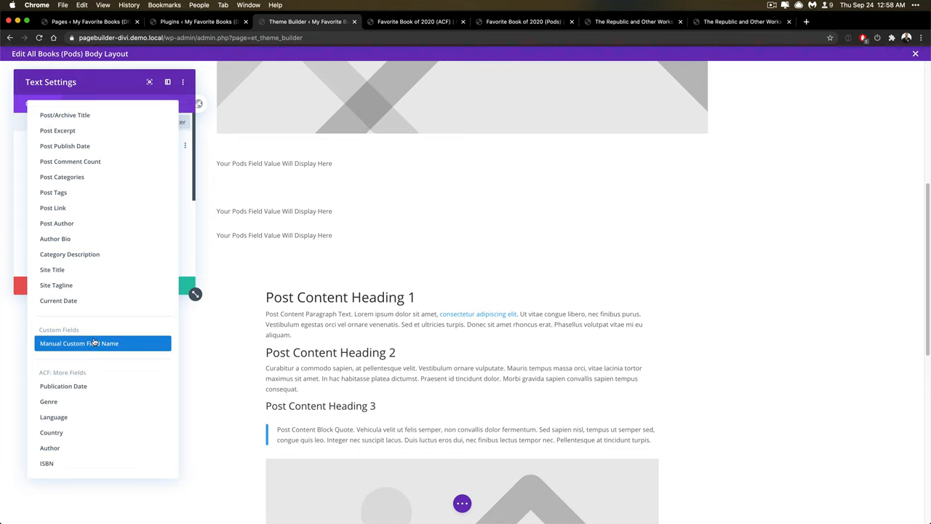
left_click(78, 344)
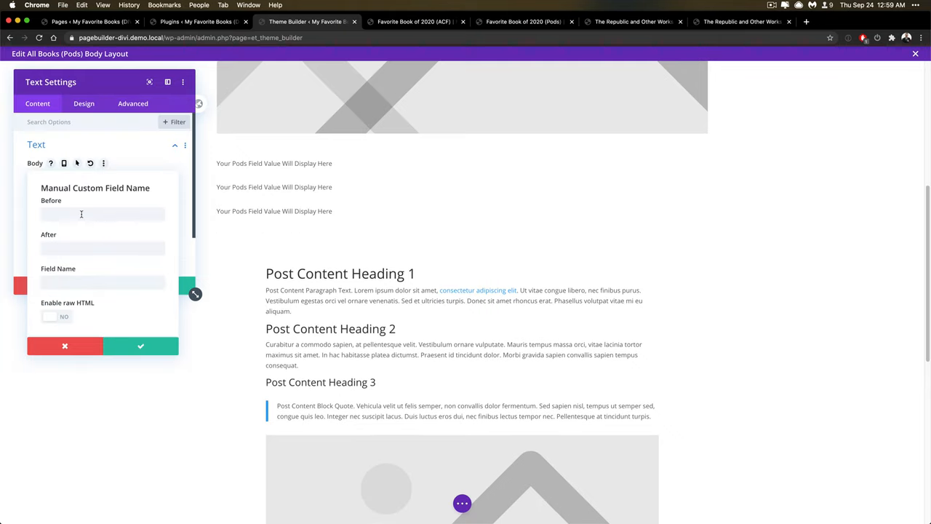
left_click(102, 282)
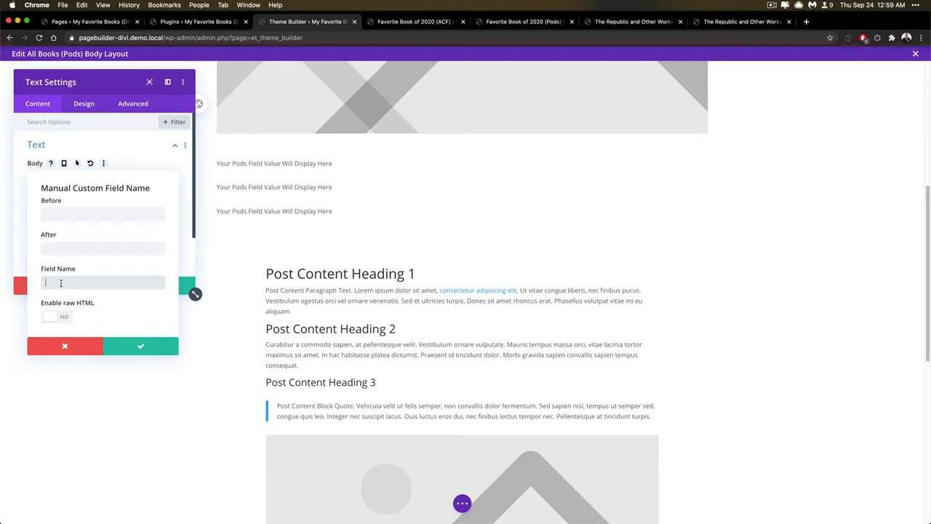
left_click(140, 346)
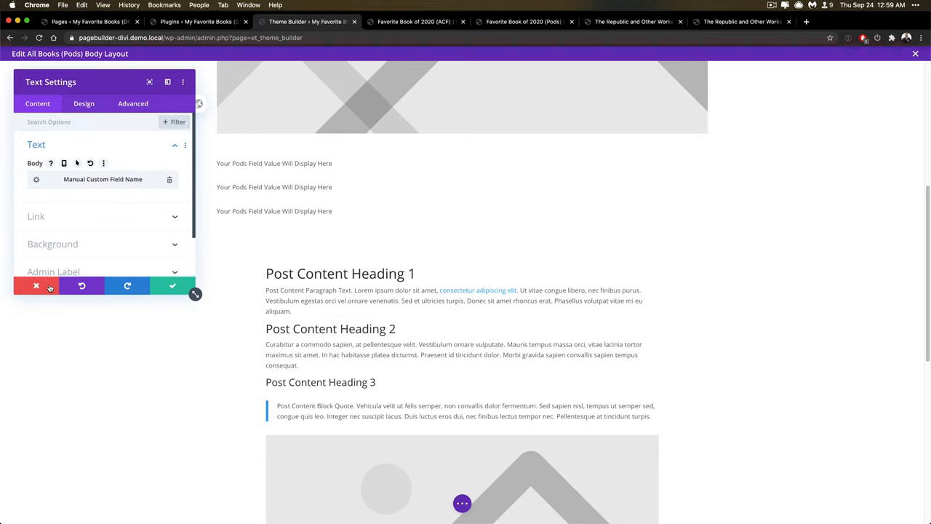